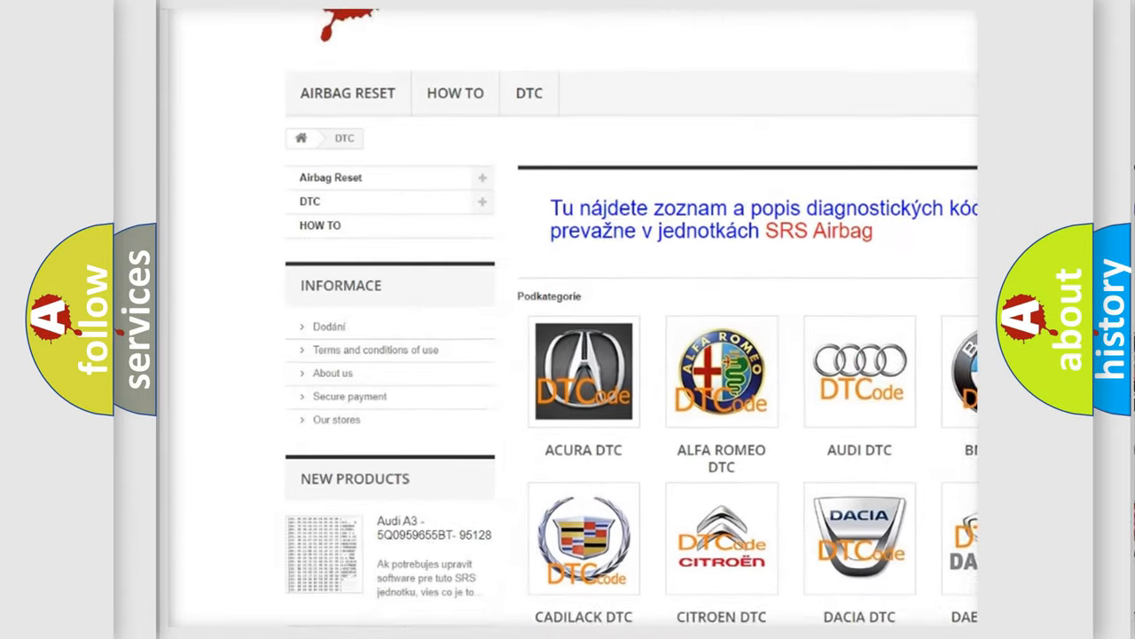
scroll("down", 3)
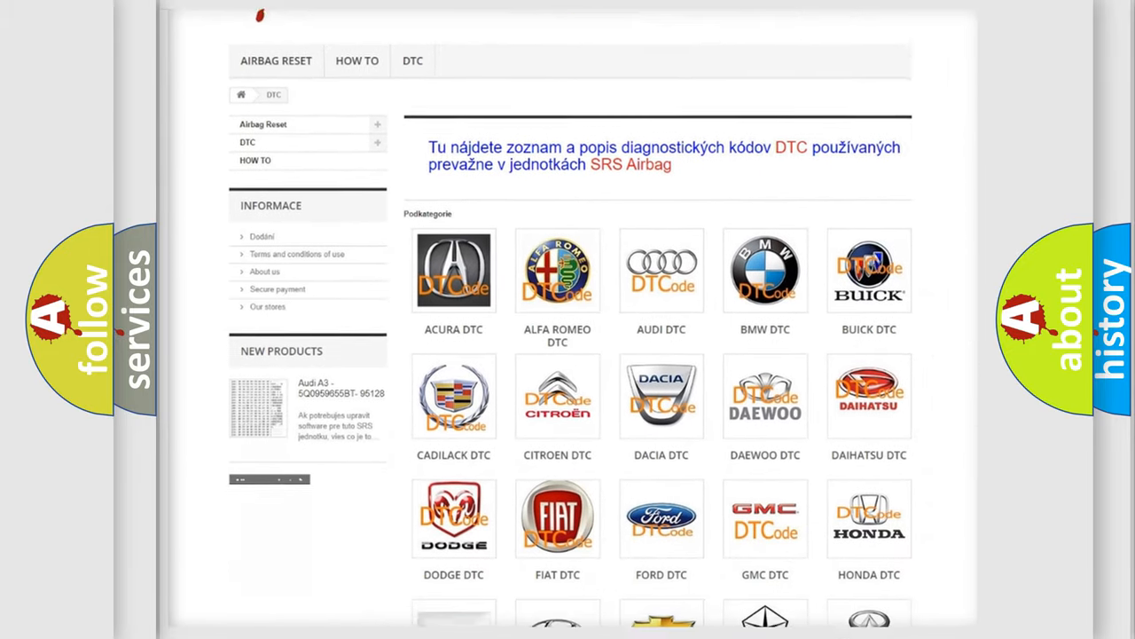
scroll("down", 3)
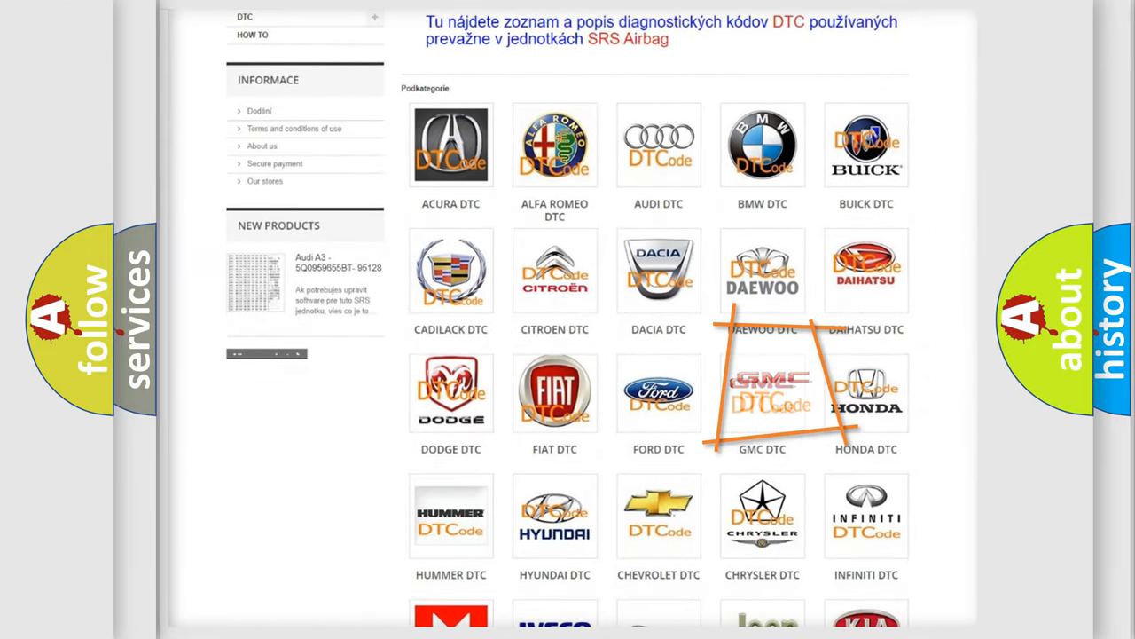